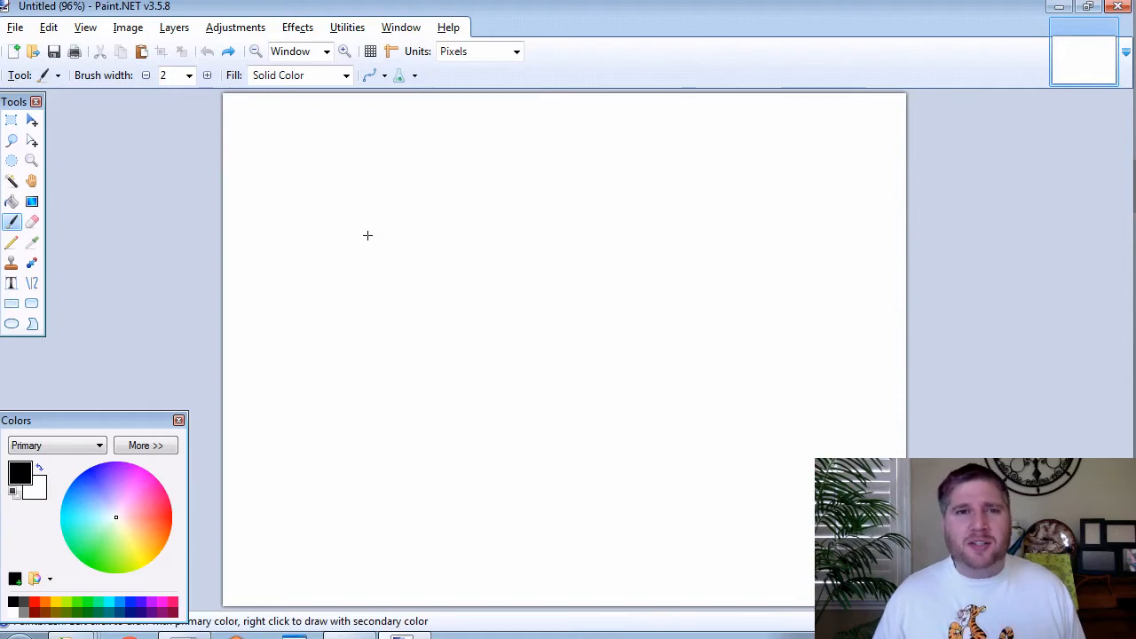
mouse_move(313, 212)
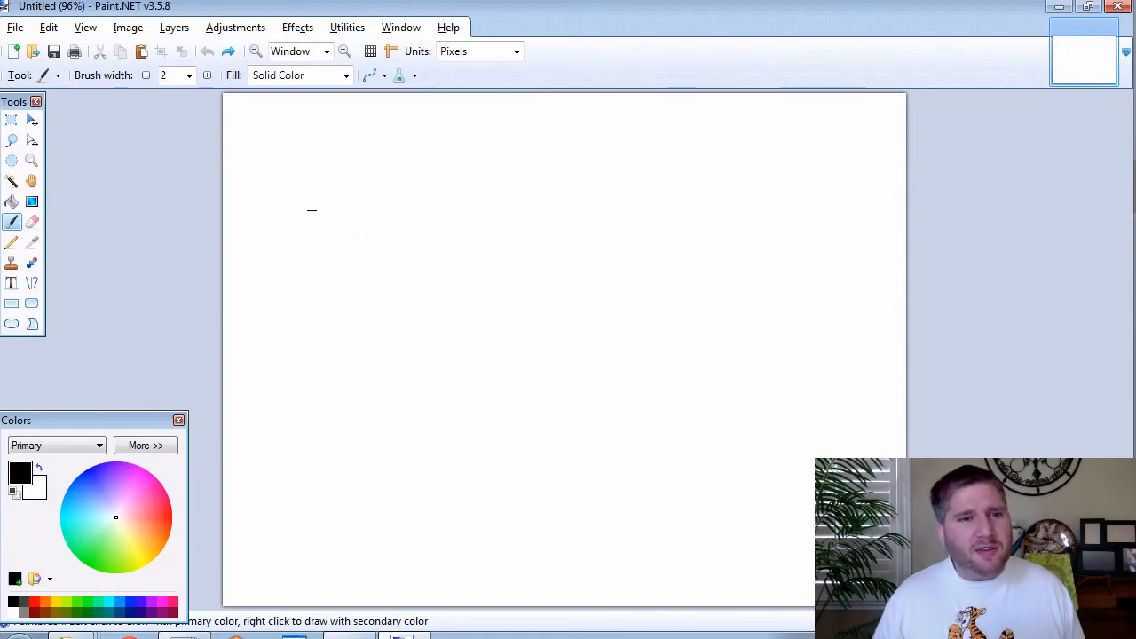
Step: Hand-draw nodes 1, 5, 4, 2, 3 linked by short strokes with the Paintbrush
drag(309, 192, 309, 235)
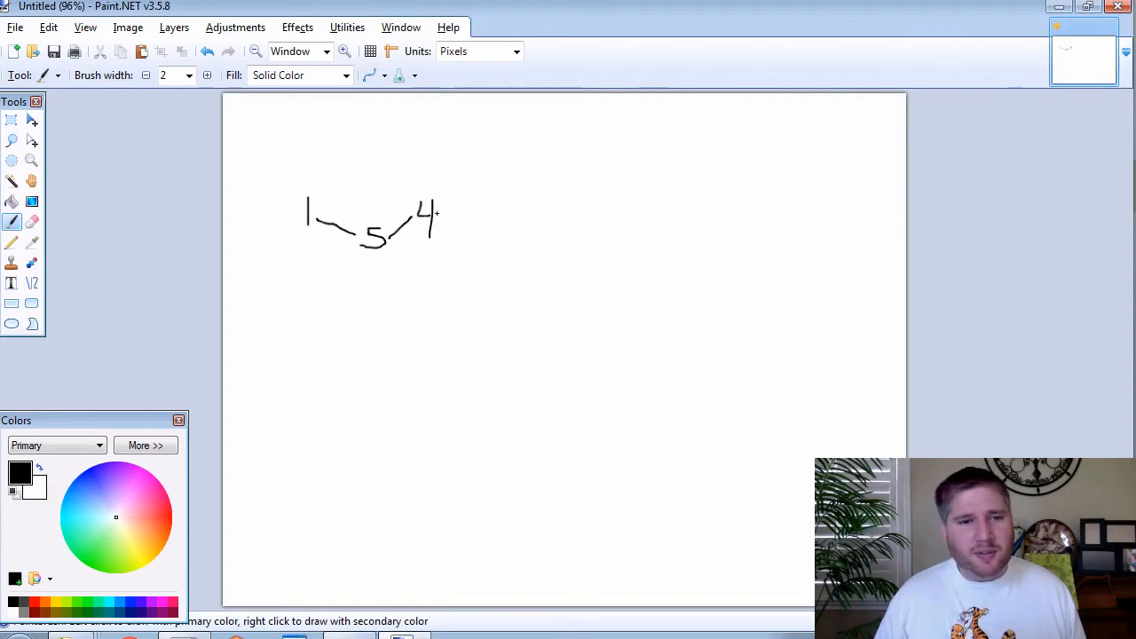
drag(435, 222, 465, 168)
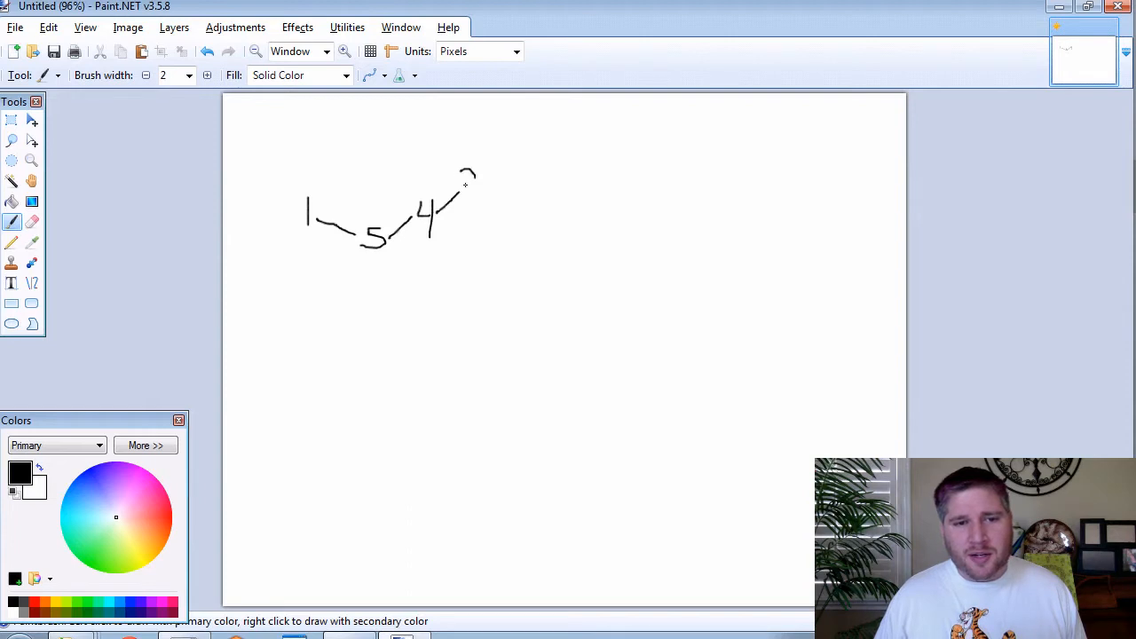
drag(465, 168, 475, 192)
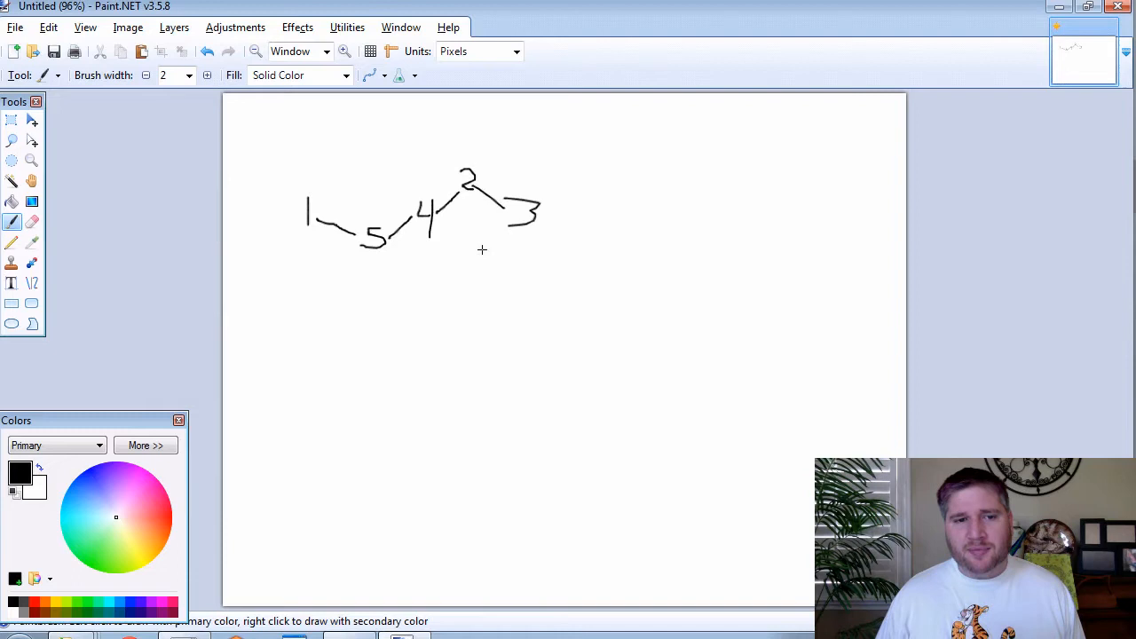
mouse_move(535, 229)
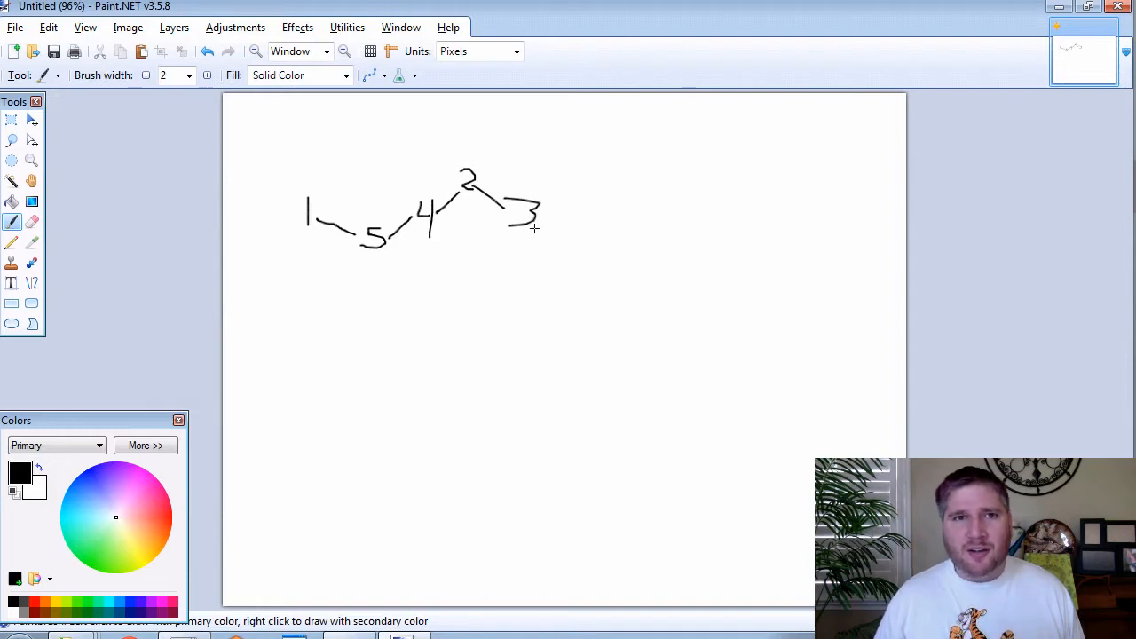
mouse_move(16, 143)
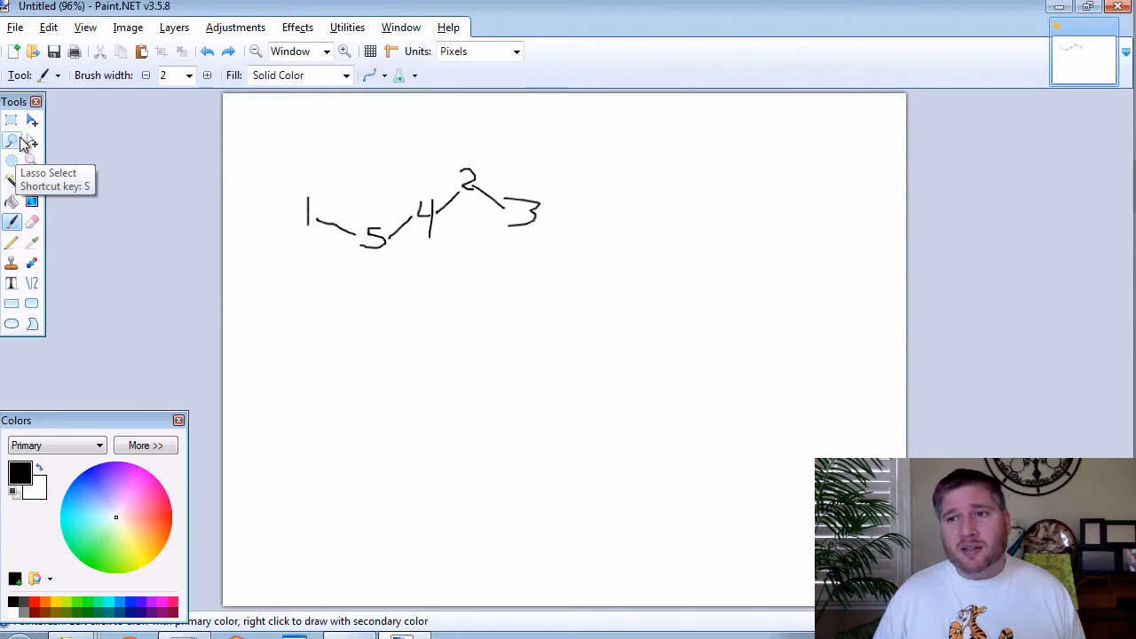
mouse_move(57, 142)
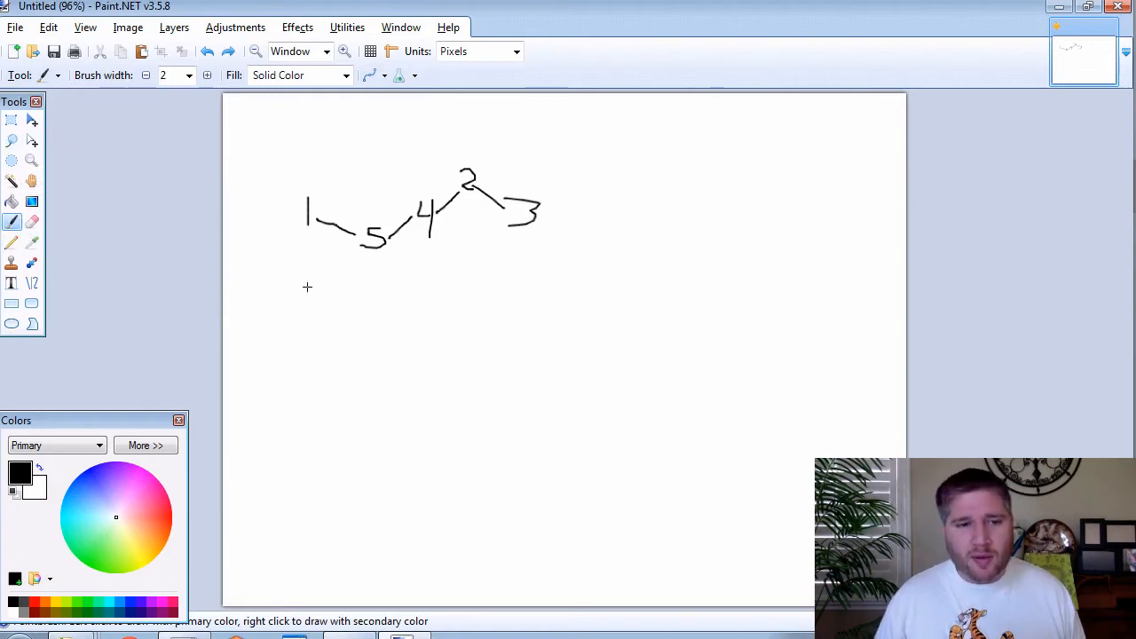
Step: Sketch the second diagram: node 1 linked down to node 5
drag(305, 287, 306, 316)
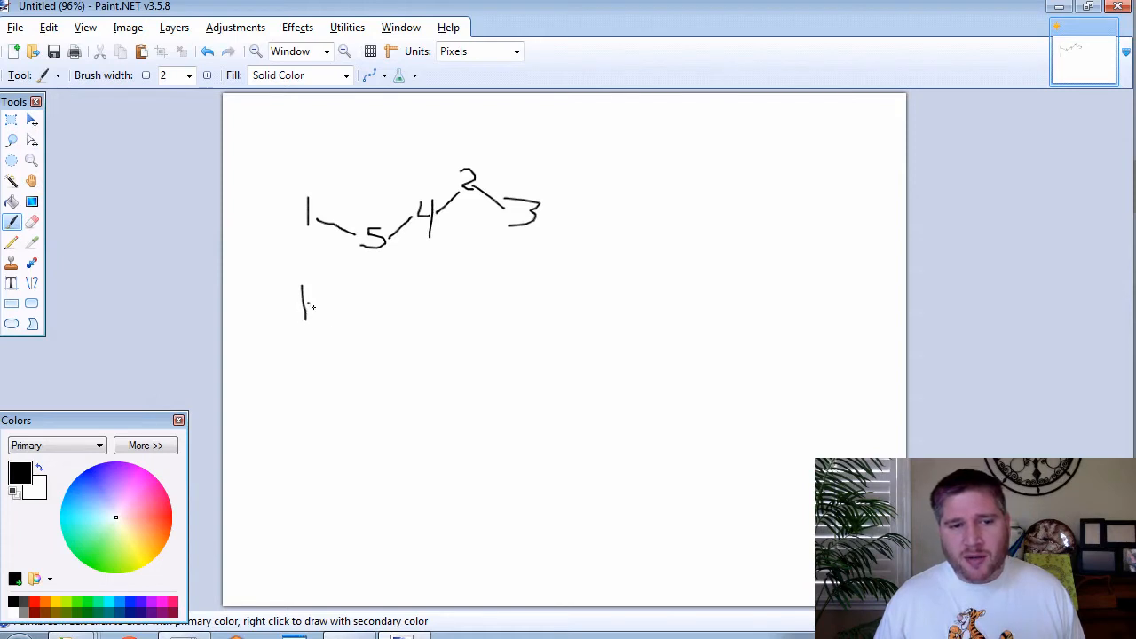
drag(311, 301, 364, 337)
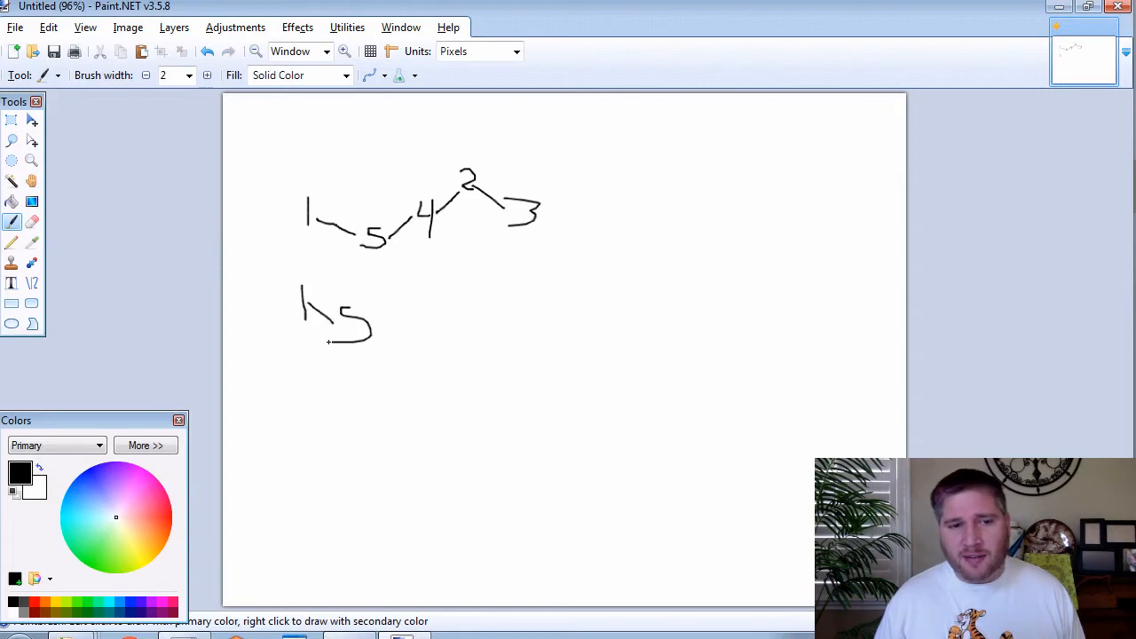
drag(295, 368, 316, 391)
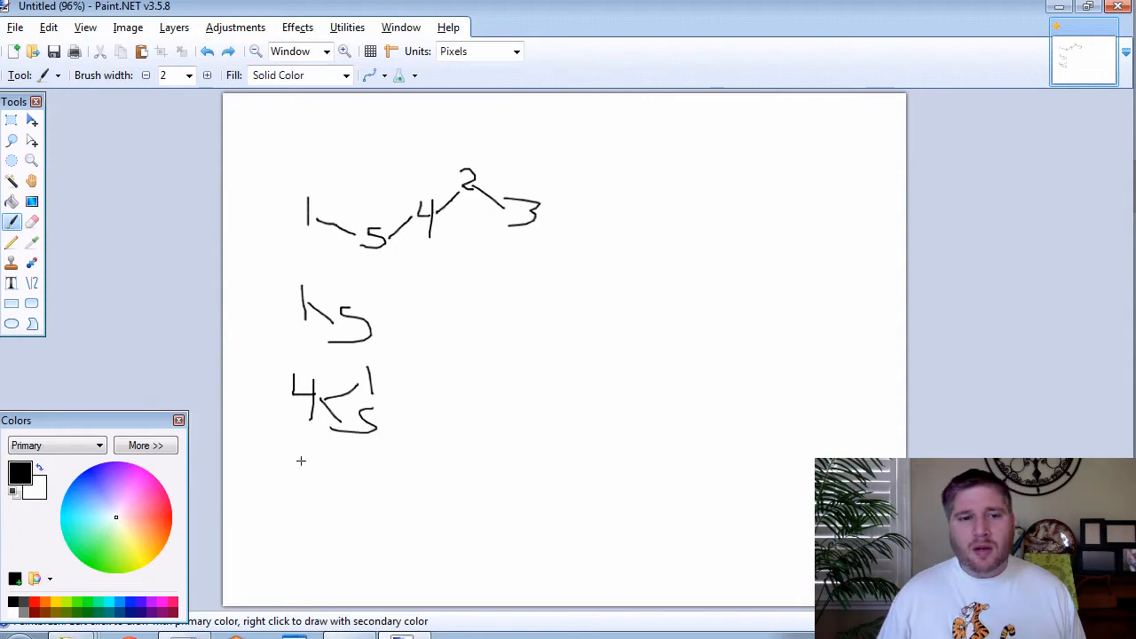
Step: Sketch the next diagram with root 4 and node 2 linked to node 1
drag(299, 471, 323, 477)
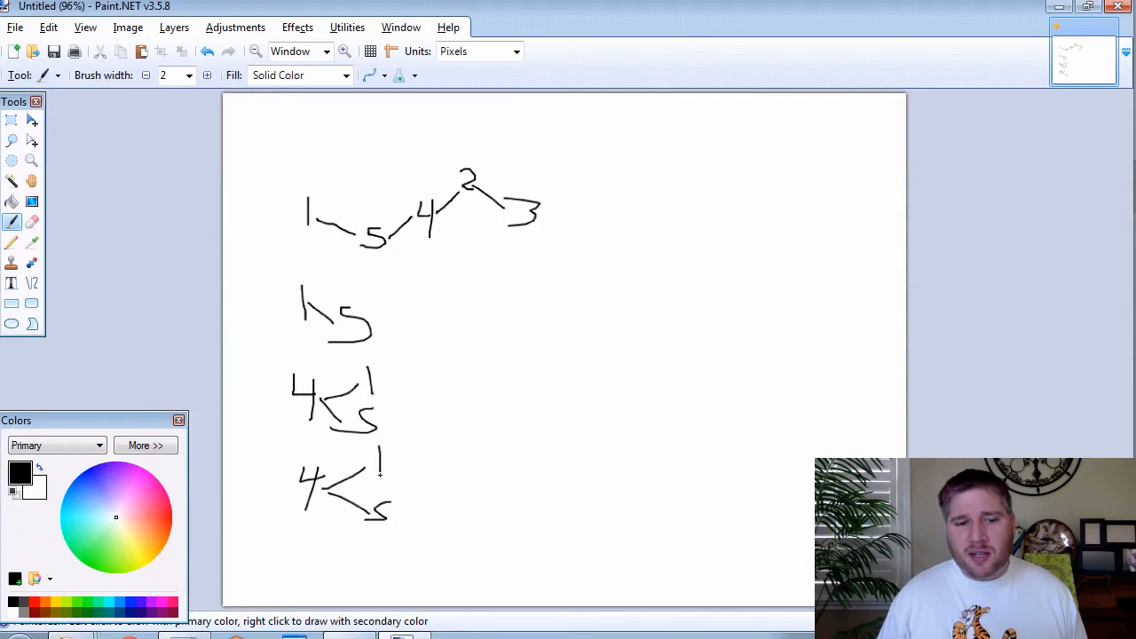
drag(373, 462, 417, 483)
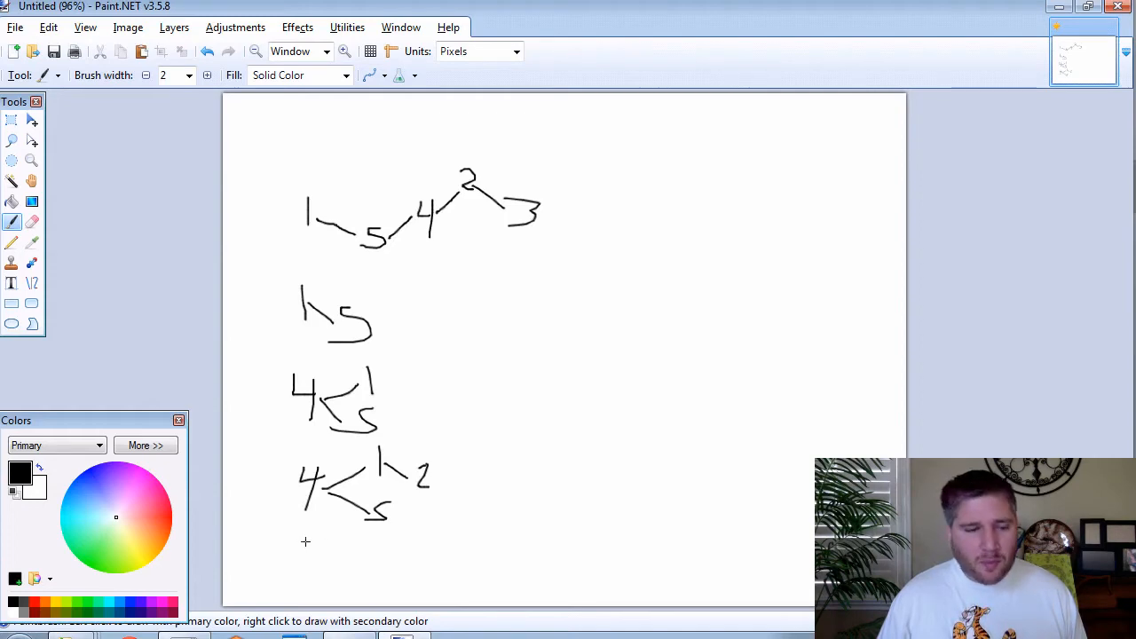
Step: Sketch the last diagram: node 3 linked to 2, which links to 5 and 1
drag(316, 550, 356, 536)
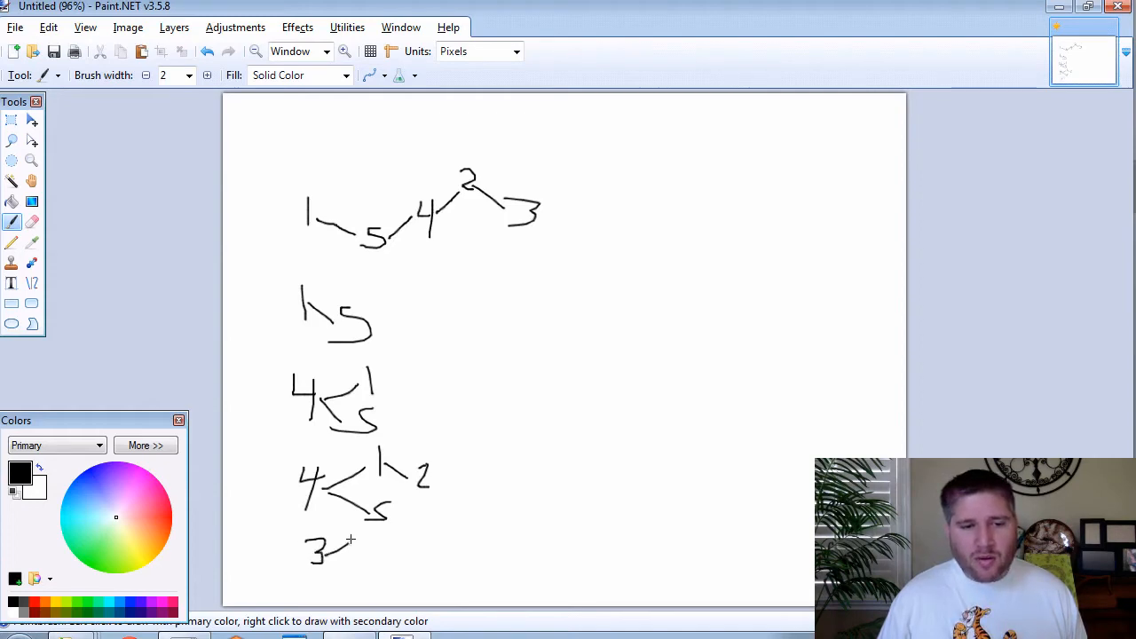
drag(346, 547, 400, 524)
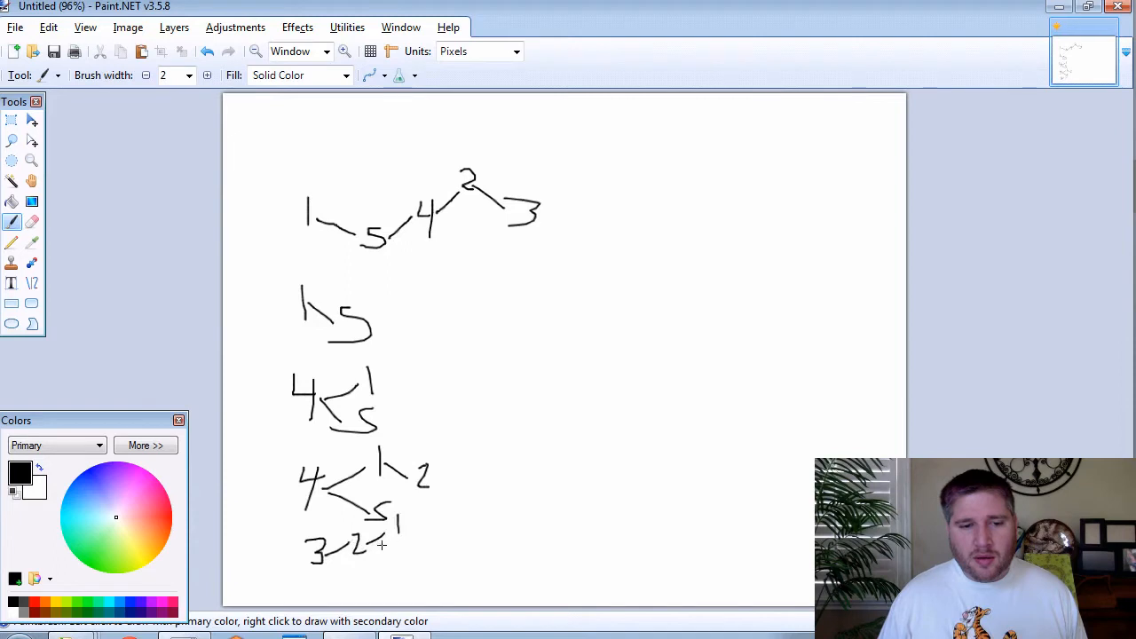
drag(334, 565, 373, 578)
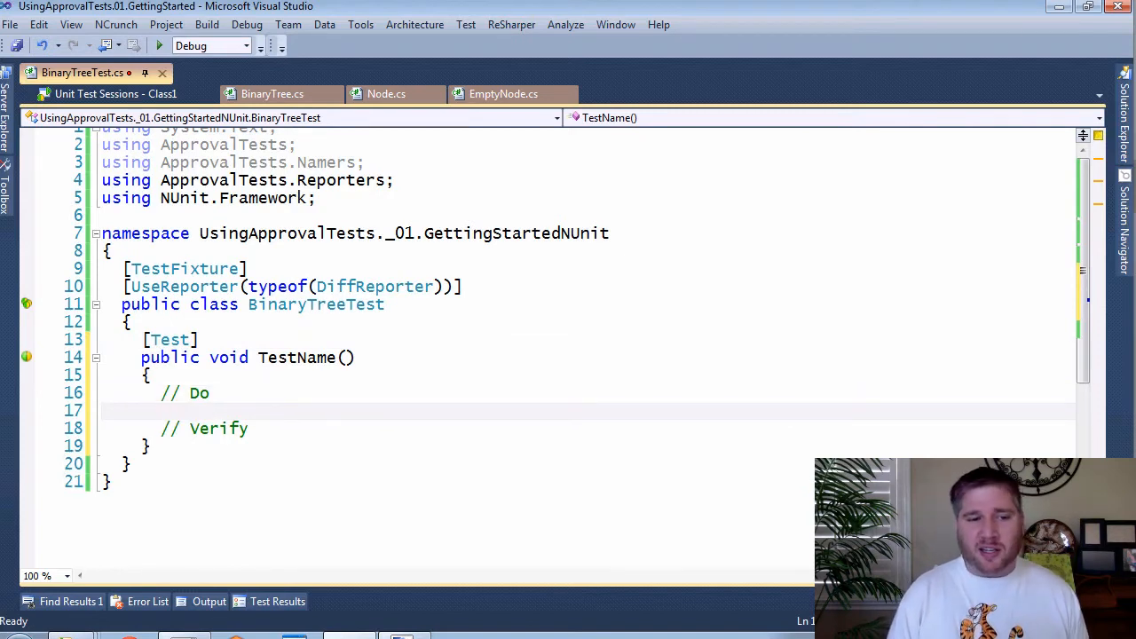
Step: Write BinaryTree tree = new BinaryTree(); and tree.Add calls for 1, 5, 4, 2, 3 via IntelliSense
text(BT)
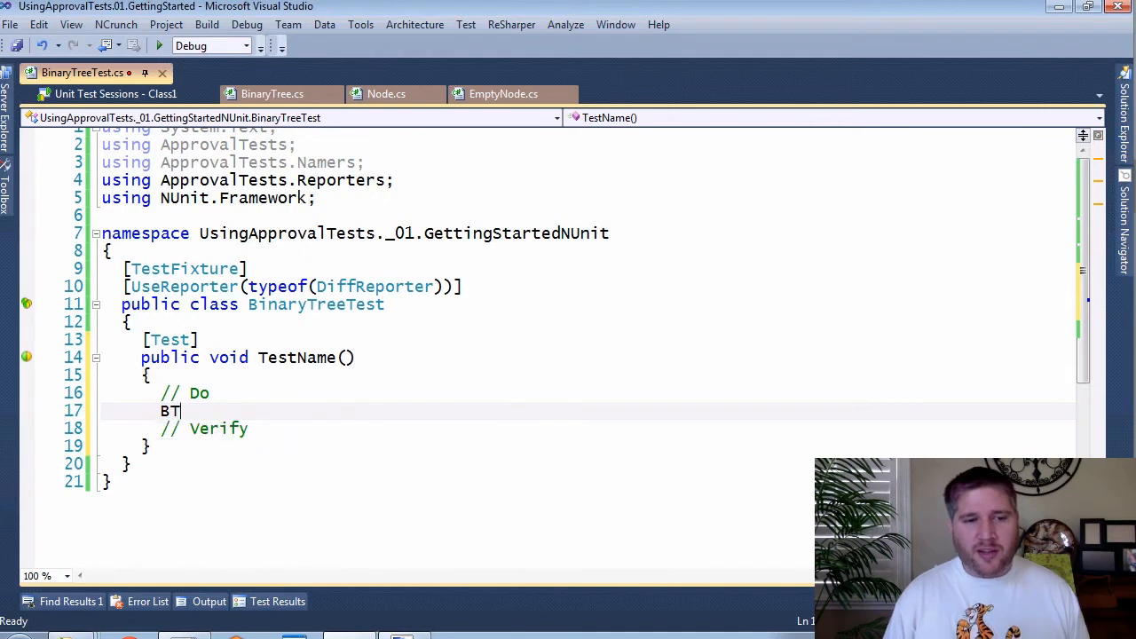
text(inaryTree)
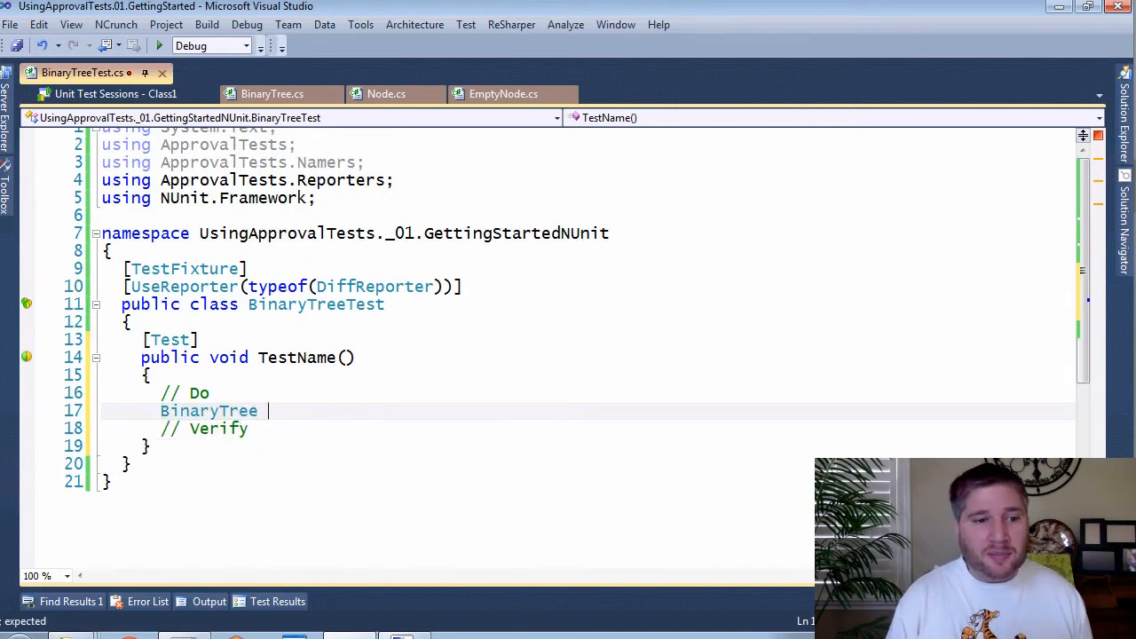
text(tree = new)
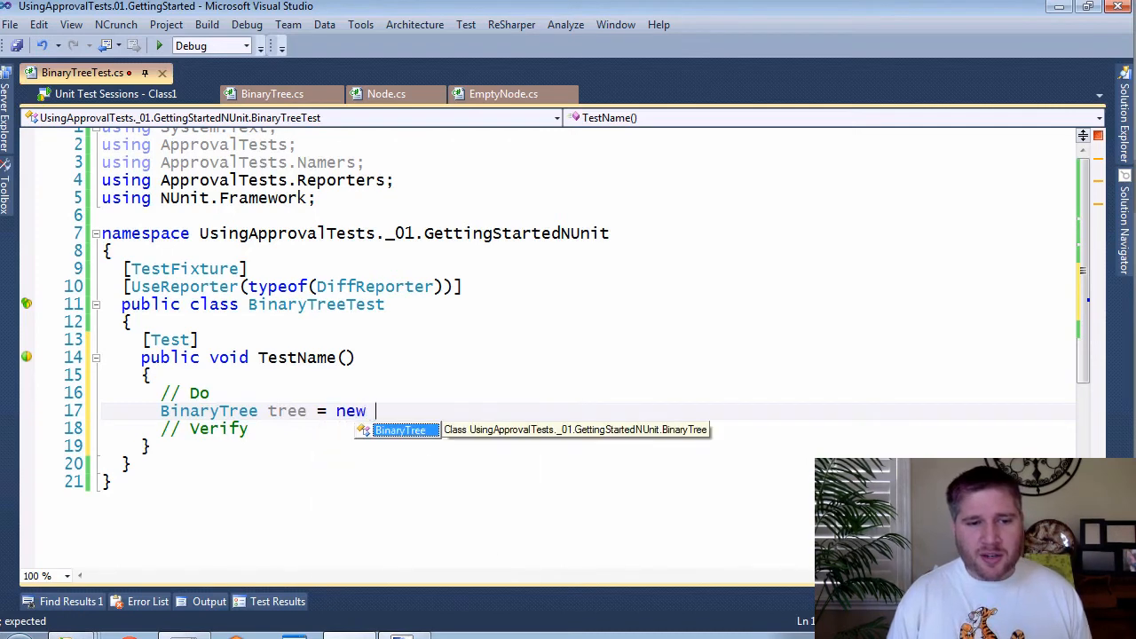
text(BinaryTree();)
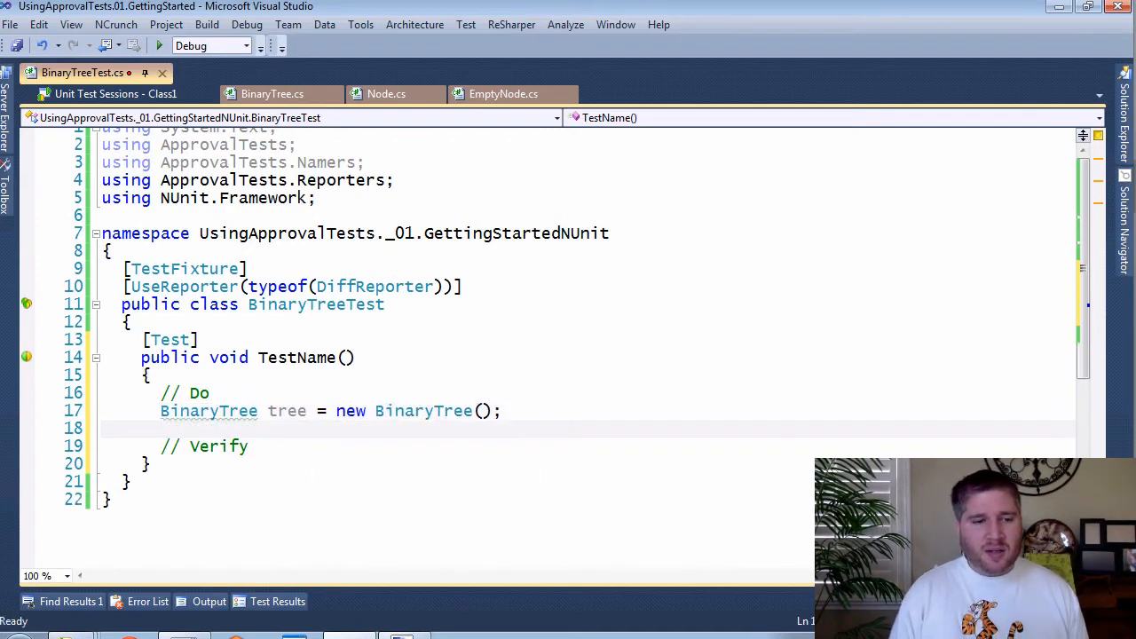
text(tree()
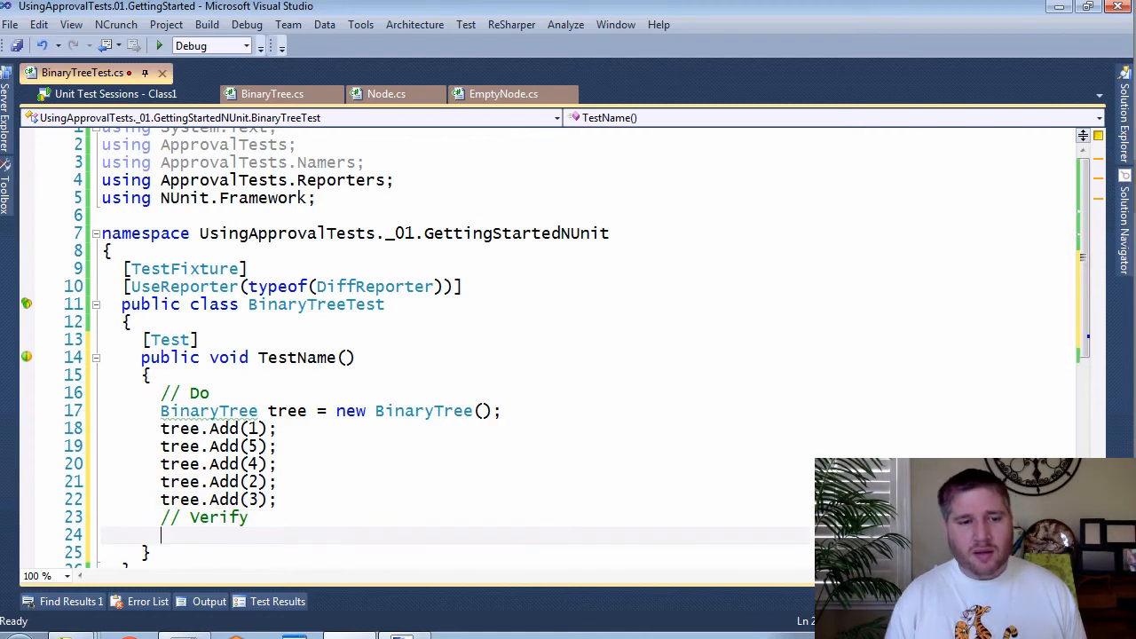
text(A)
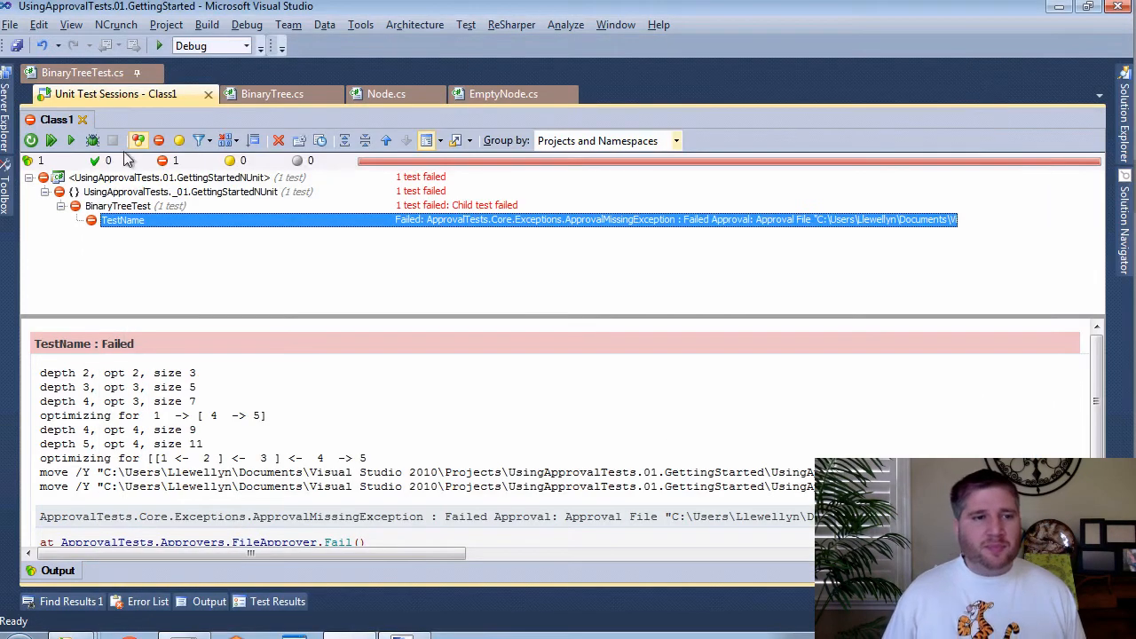
Step: Run TestName from the Unit Test Sessions window to see its failing approval output
click(80, 72)
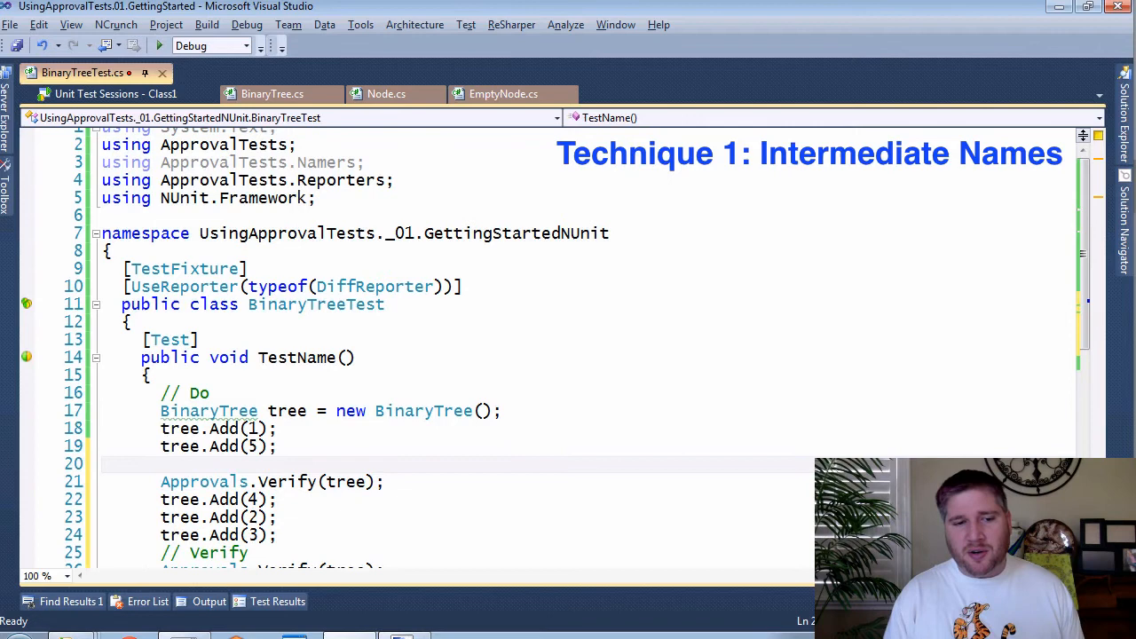
Step: Add NamerFactory.AdditionalInformation = "step1"; above the first Approvals.Verify(tree)
text(NamerFactory)
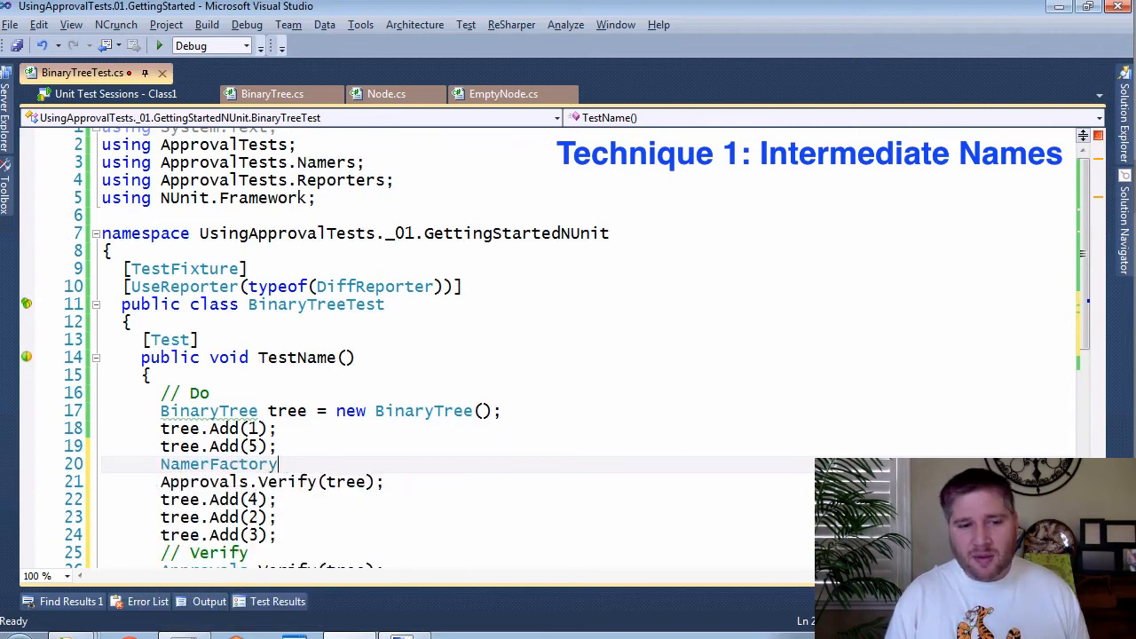
text(.AdditionalInformation)
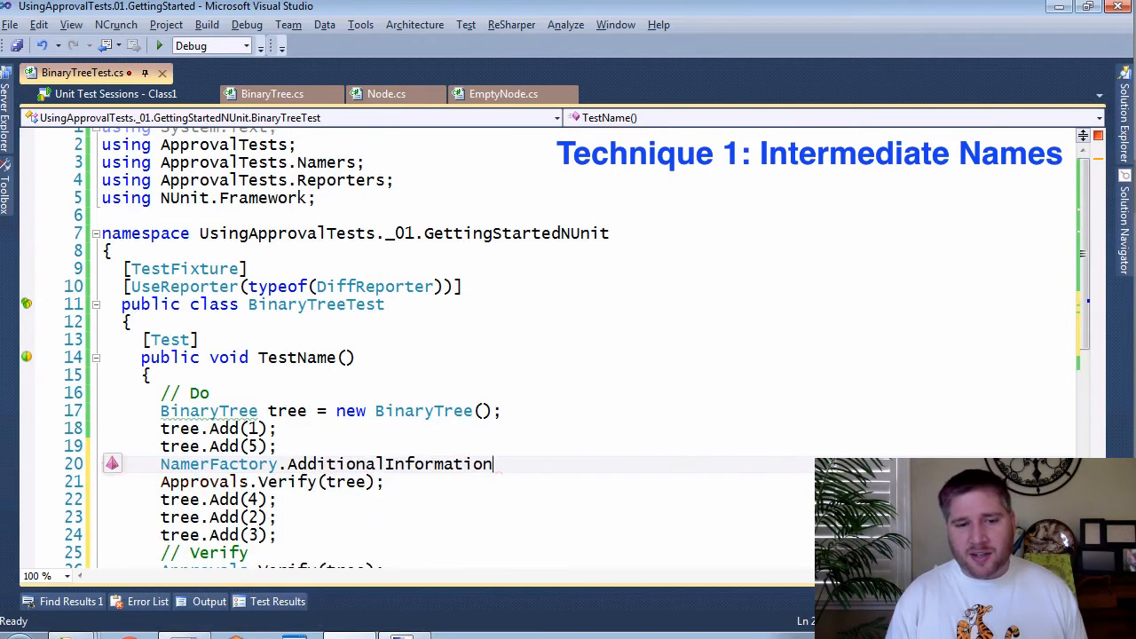
text(= "s")
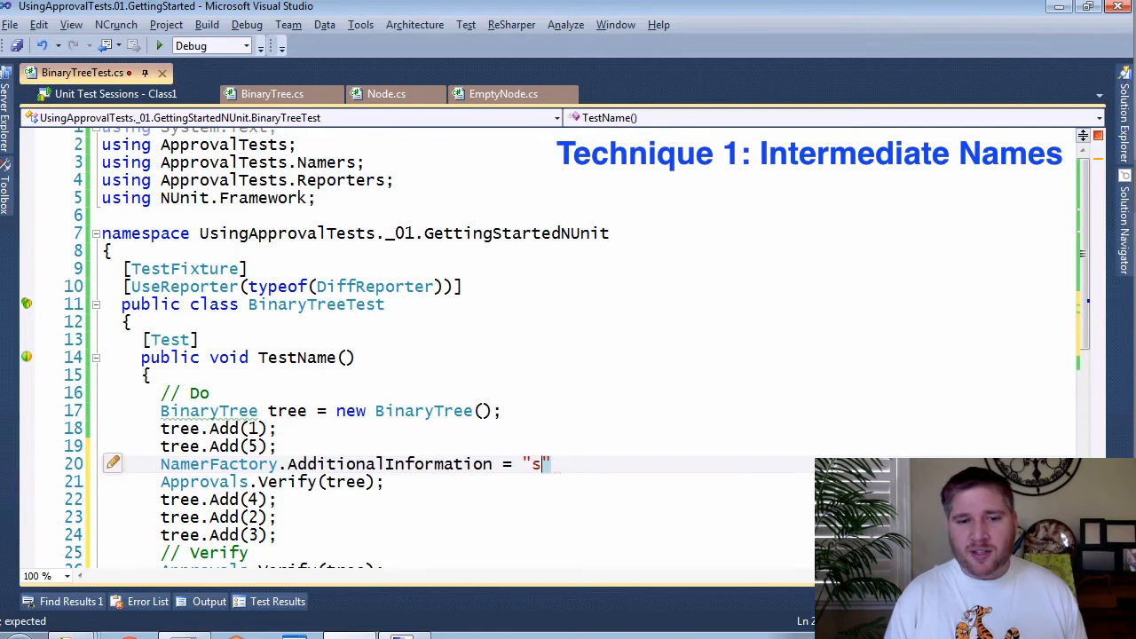
text(tep1";)
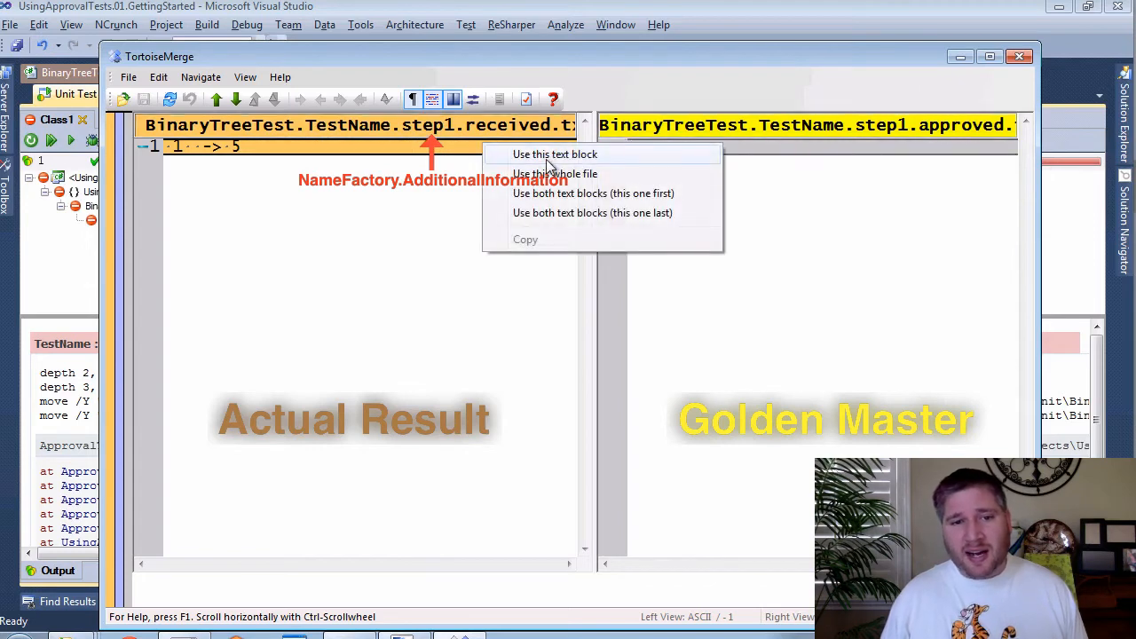
Step: Accept the whole step1 received file, then close the step2 comparison window
click(547, 152)
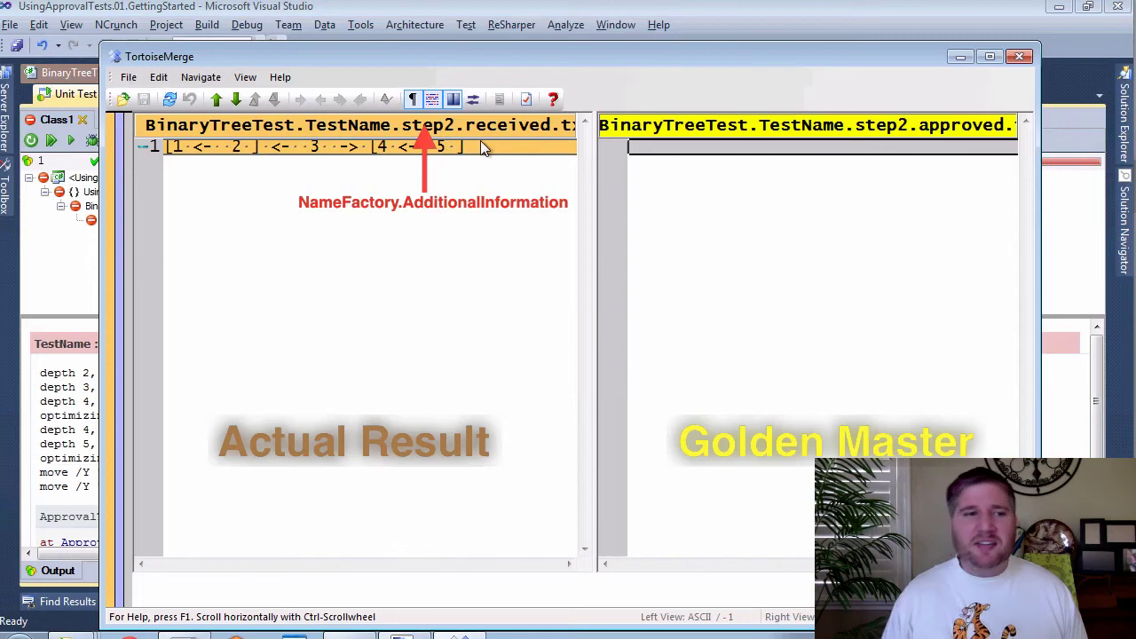
mouse_move(845, 60)
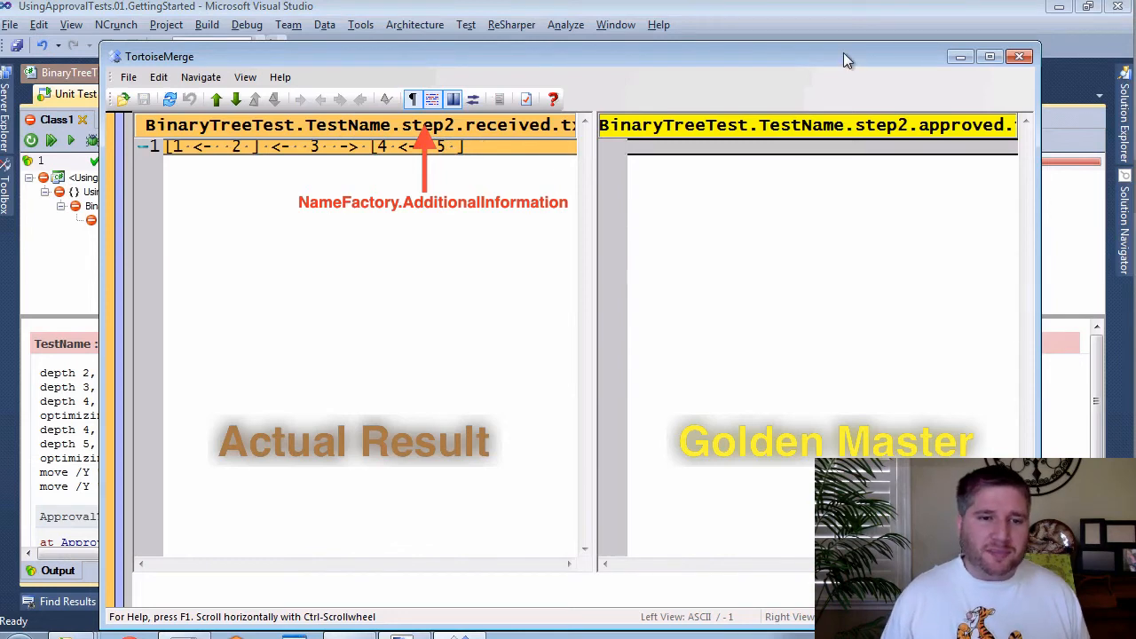
click(1019, 56)
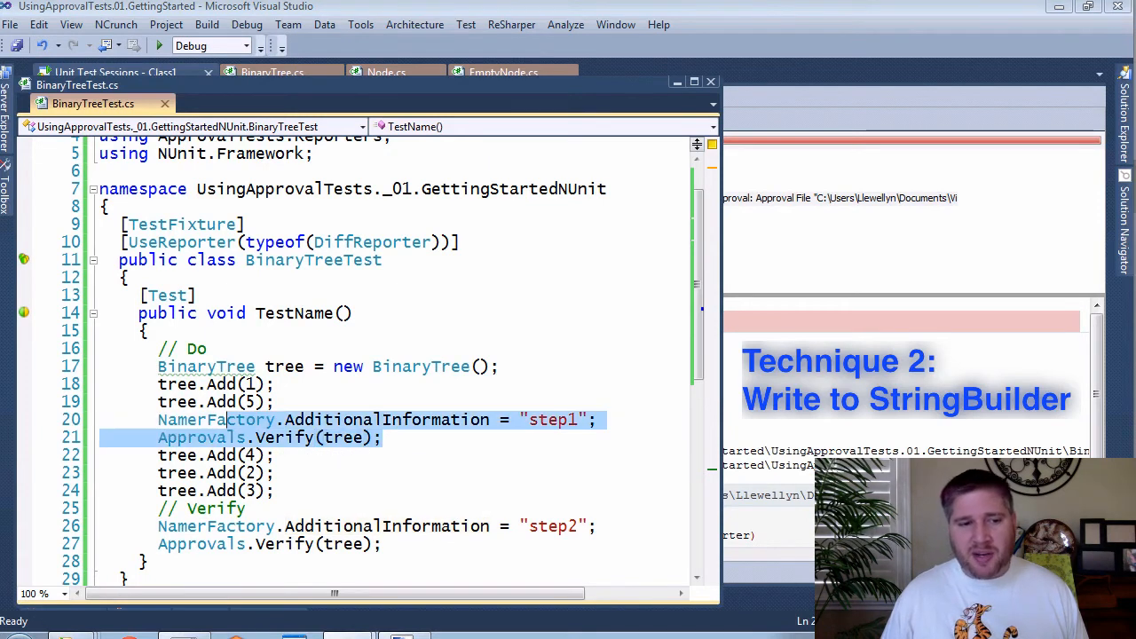
Step: Remove the step naming/verify lines and declare StringBuilder text = new StringBuilder(); verifying text
key(Delete)
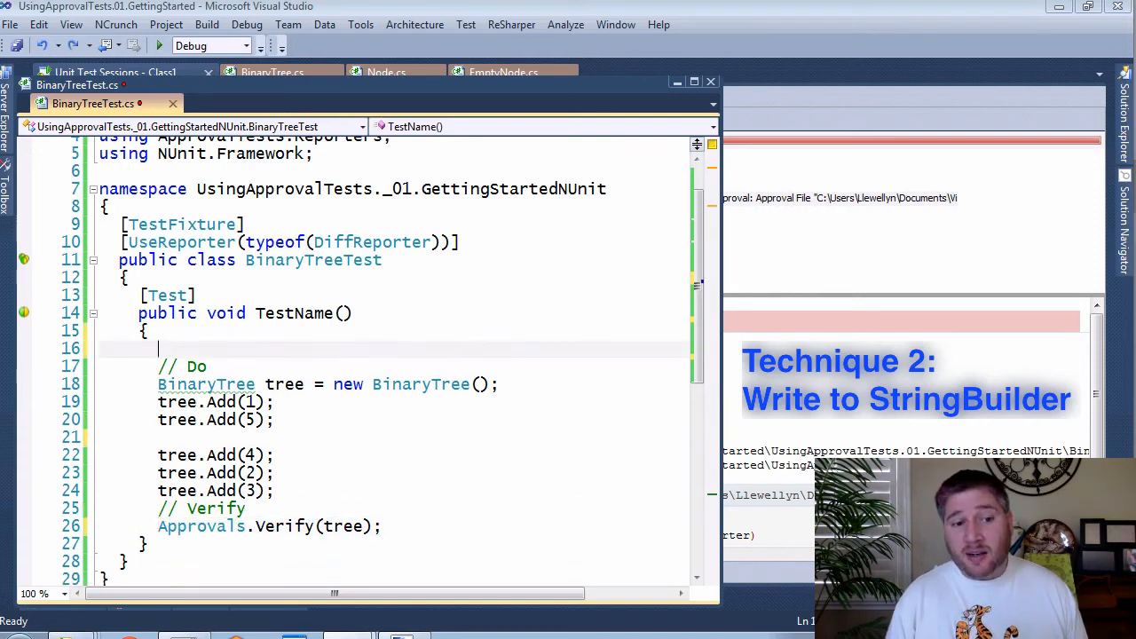
text(SB)
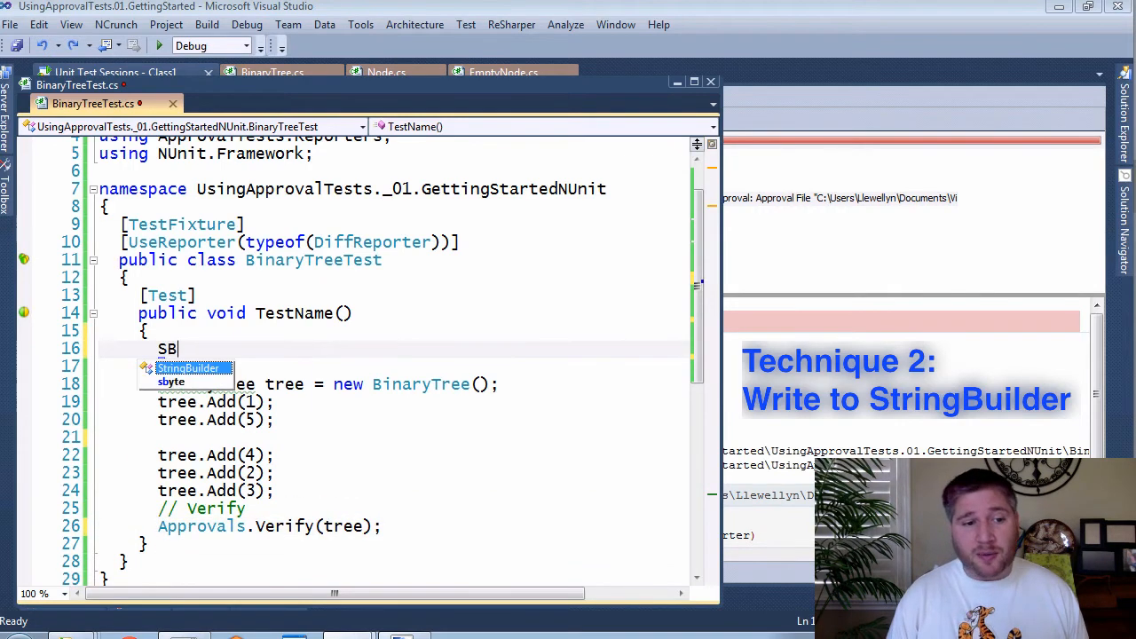
text(tringBuilder text)
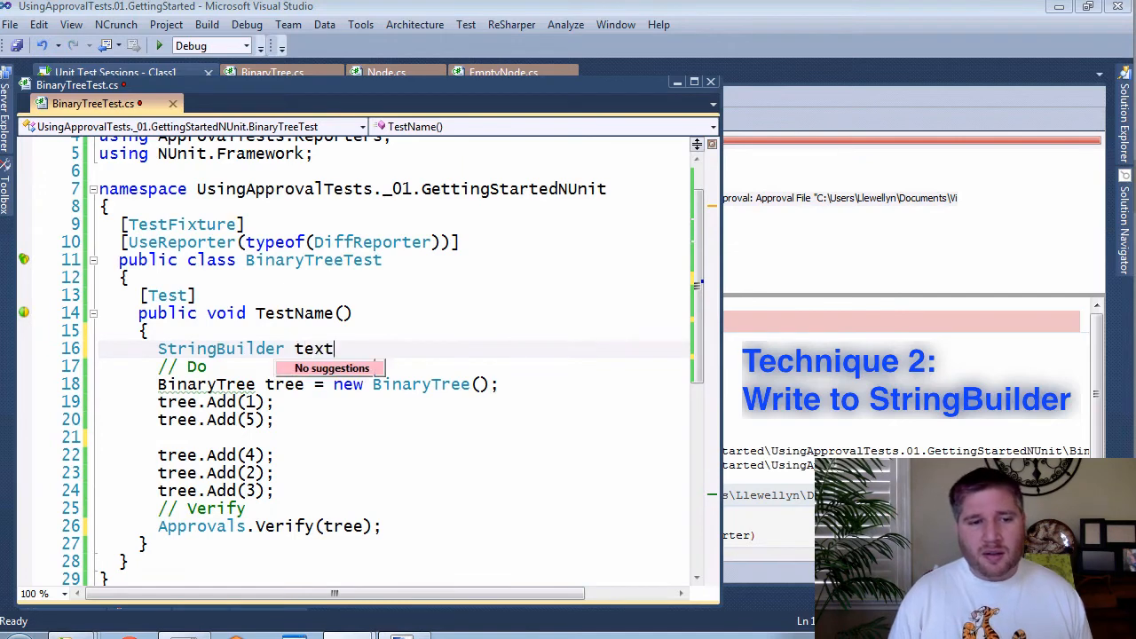
text(= new StringBuilder();)
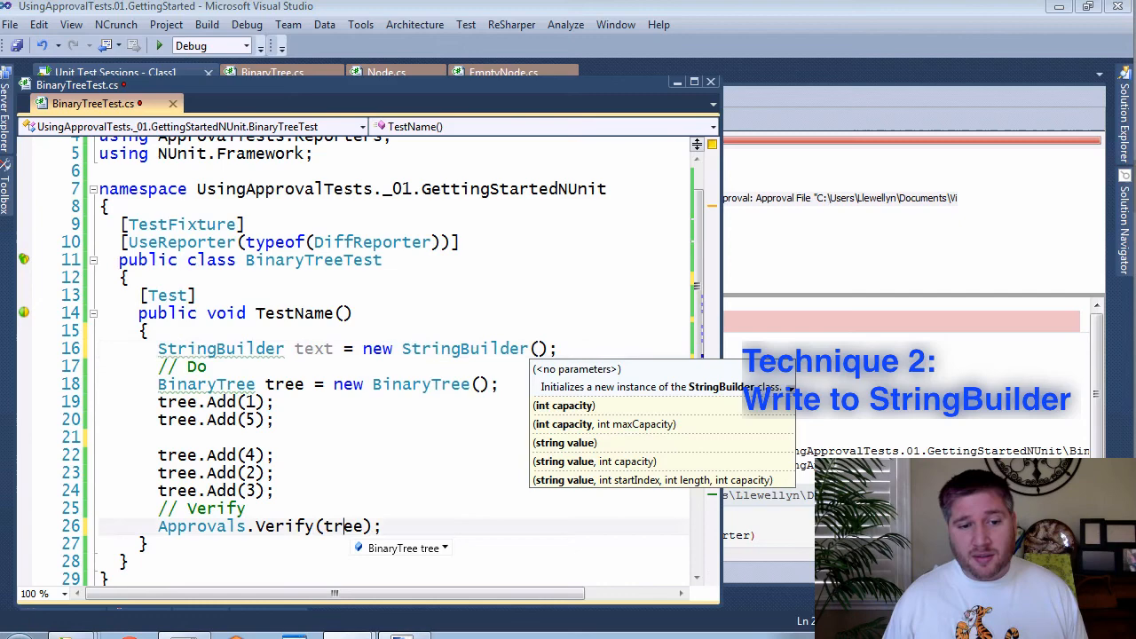
text(text)
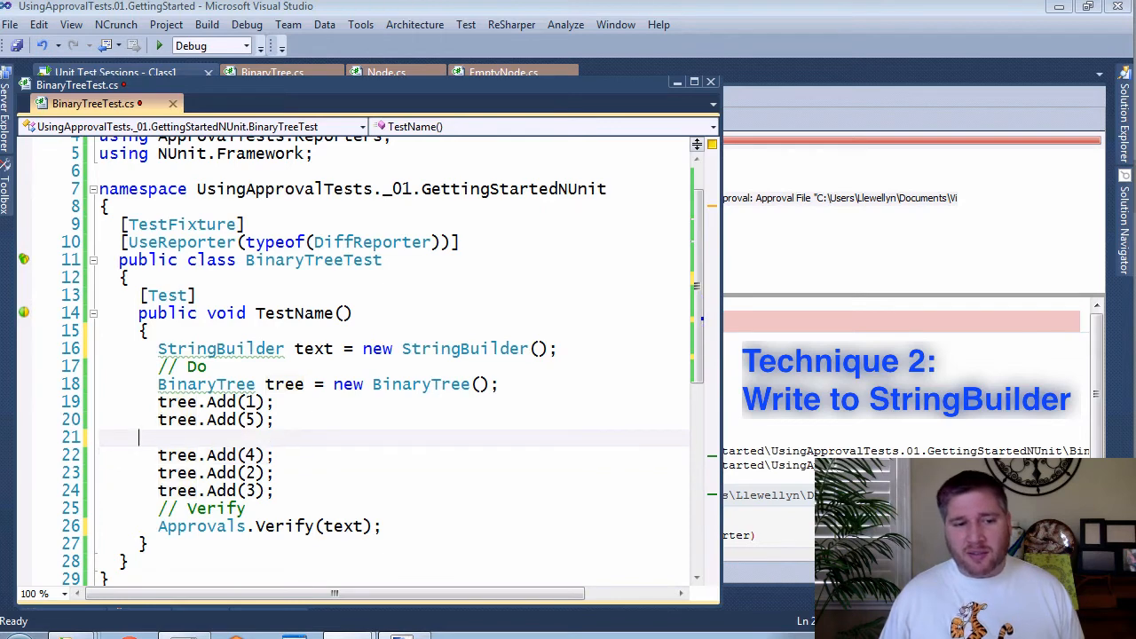
Step: Insert text.AppendLine(tree.ToString()); after adding 1 and 5 and after the remaining additions
text(text.AppendLine()
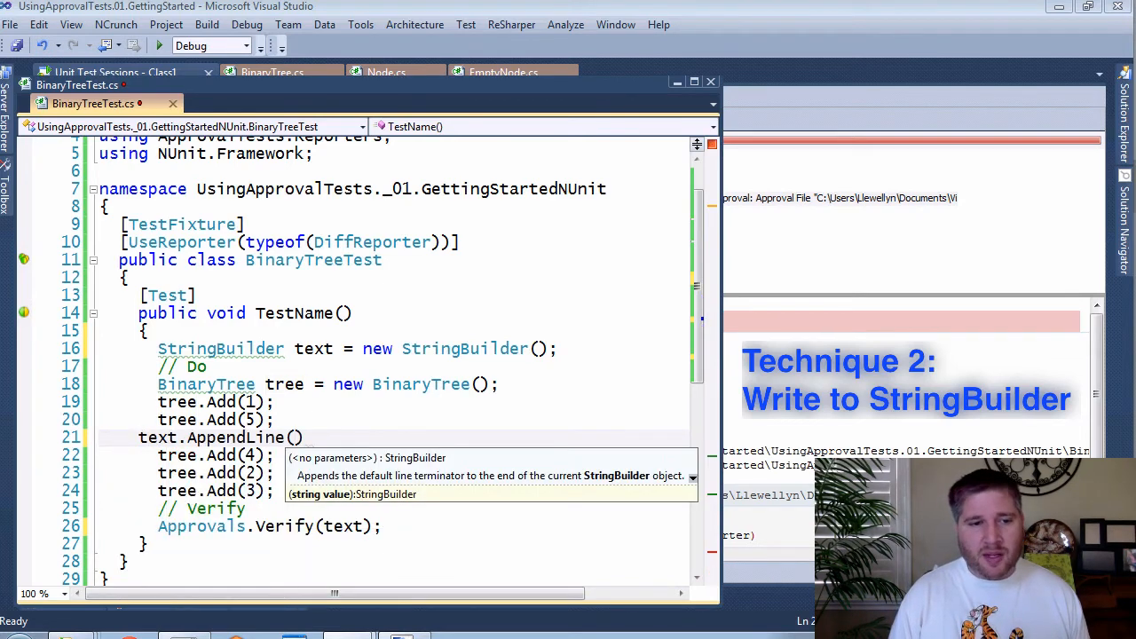
text(tree.)
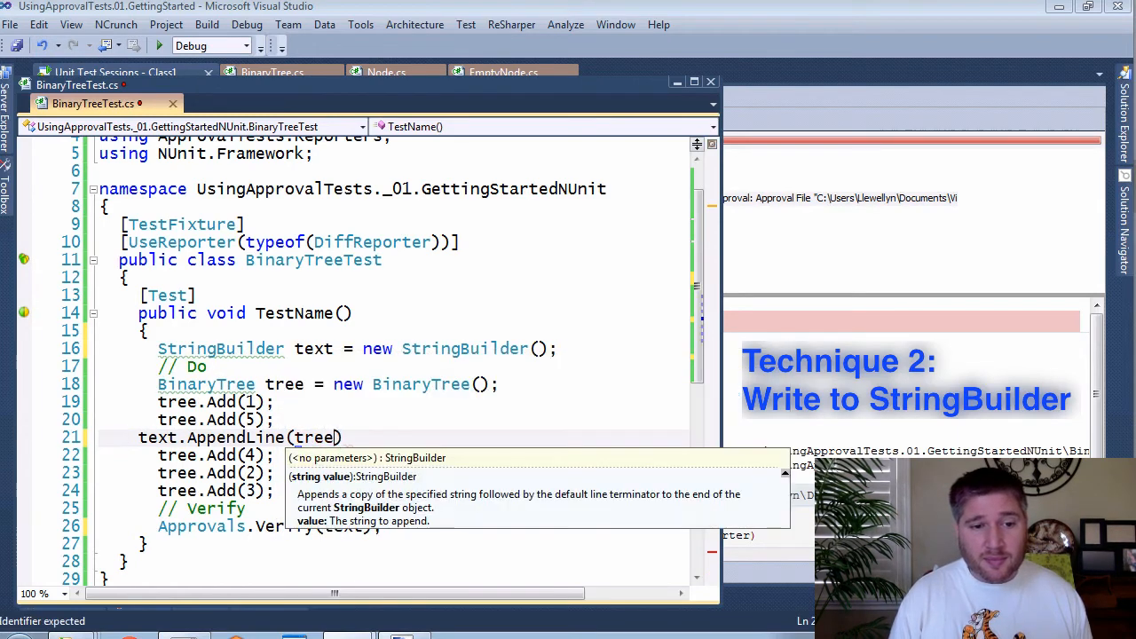
text(.ToString());)
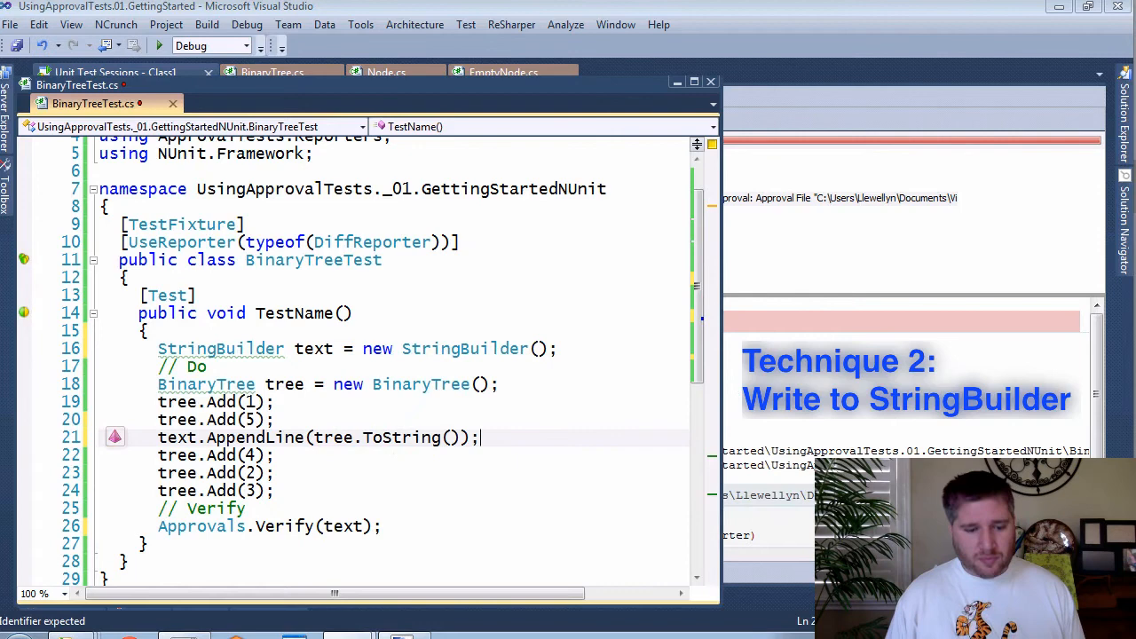
text(text.AppendLine(tree.ToString());)
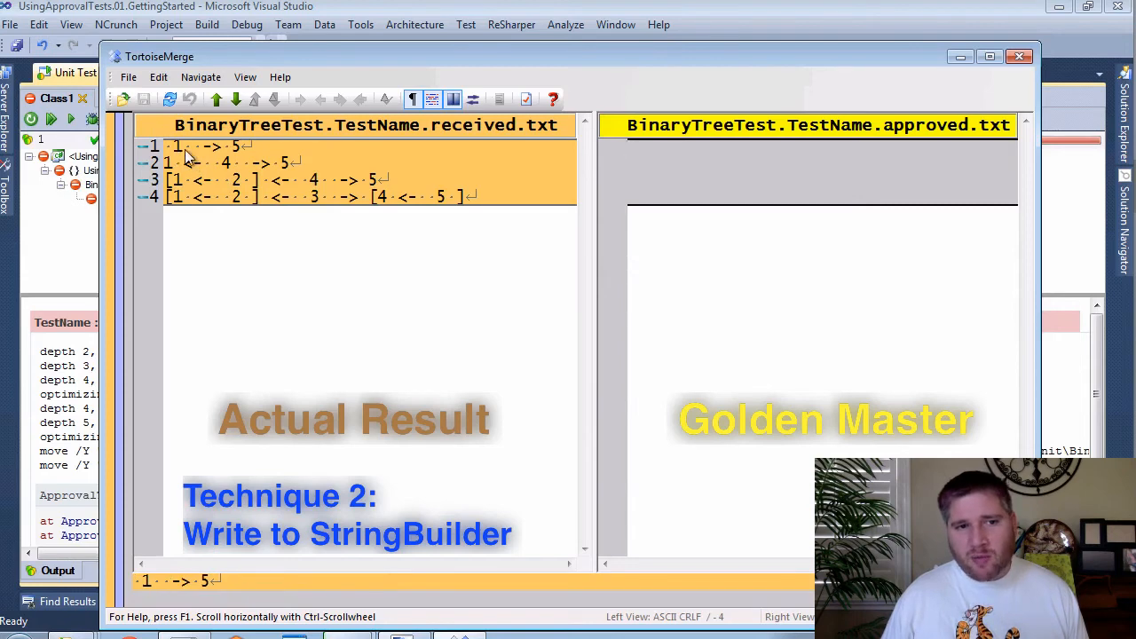
mouse_move(235, 178)
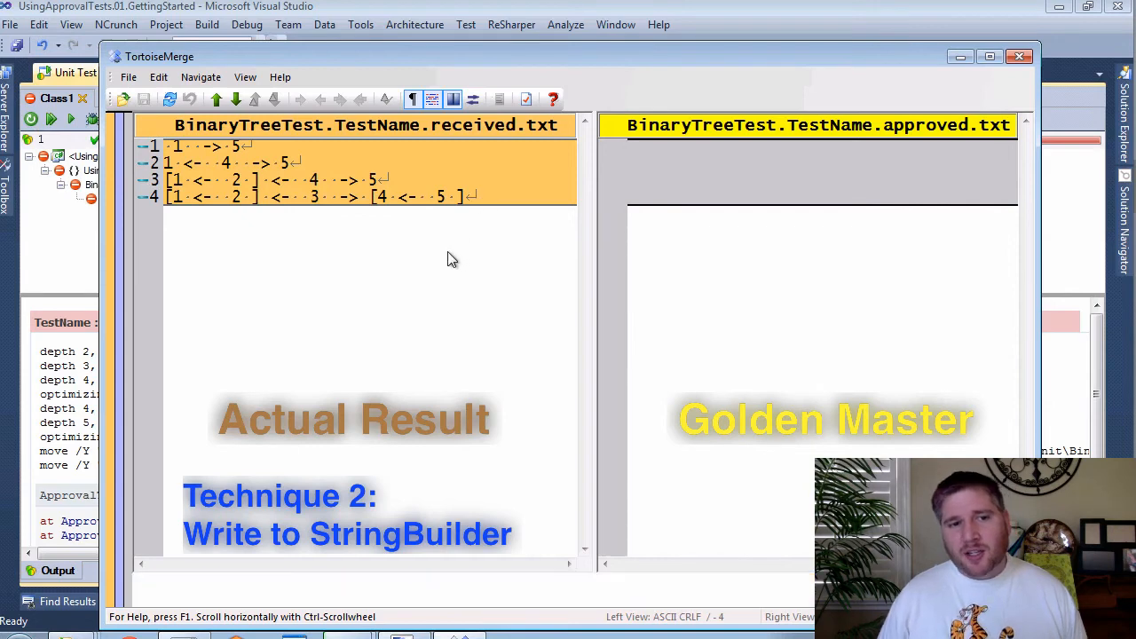
mouse_move(438, 248)
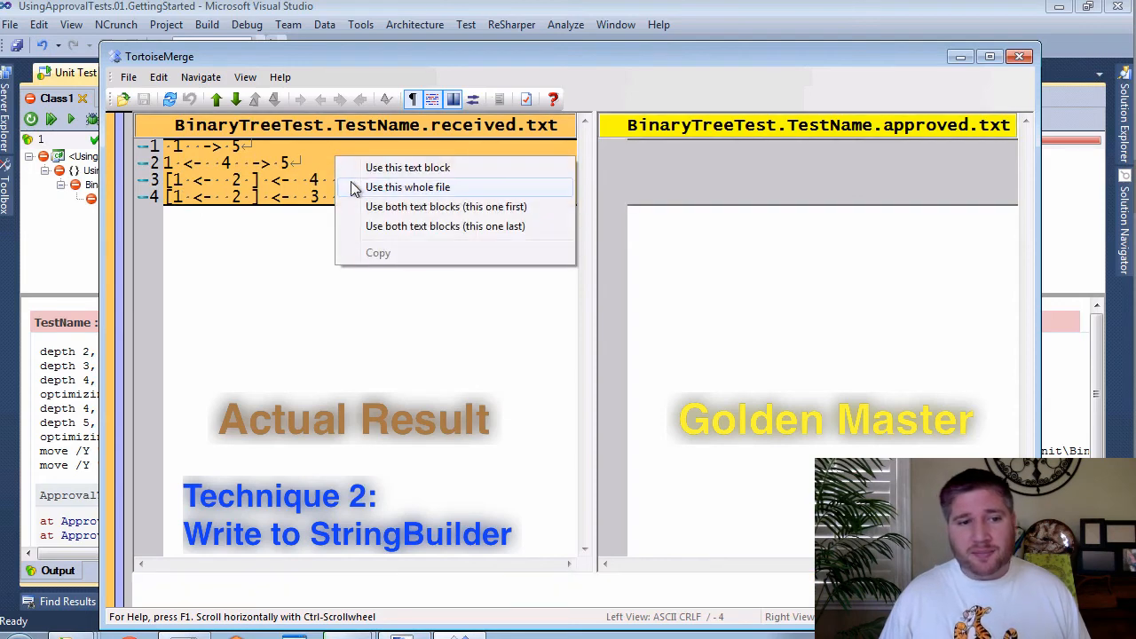
Step: Use the whole four-line received log as approved and close, raising the save prompt
click(409, 186)
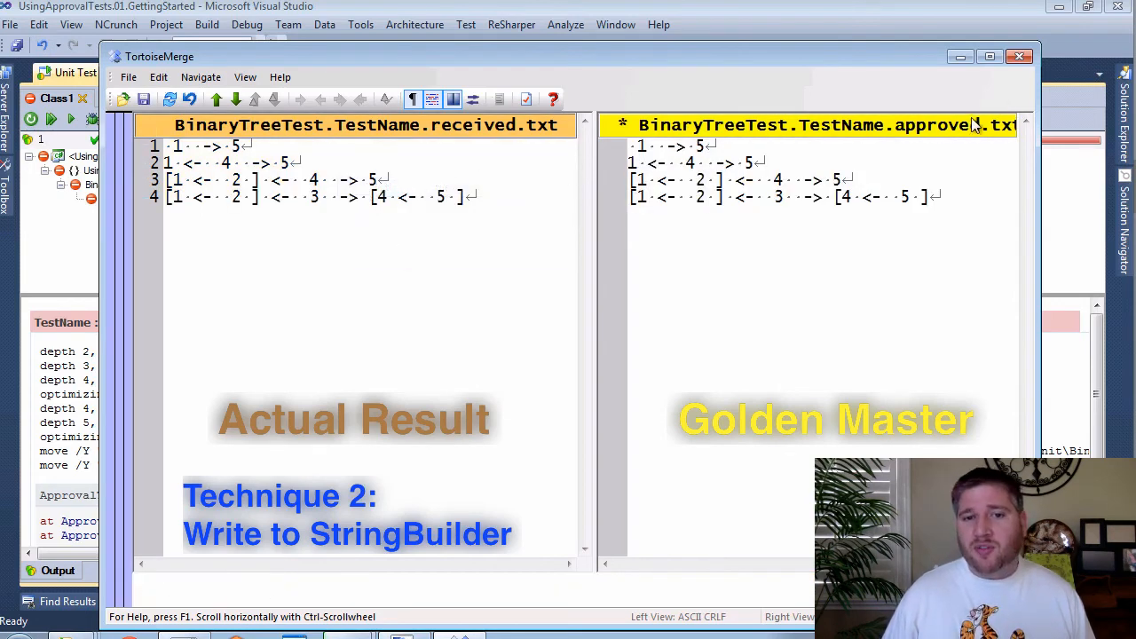
click(1018, 55)
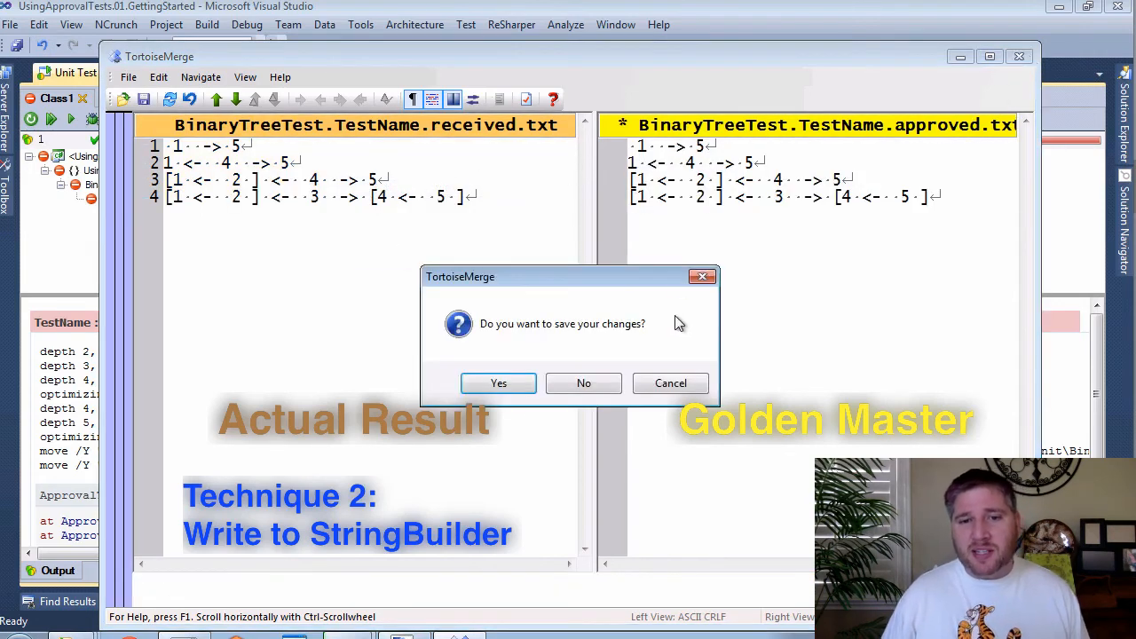